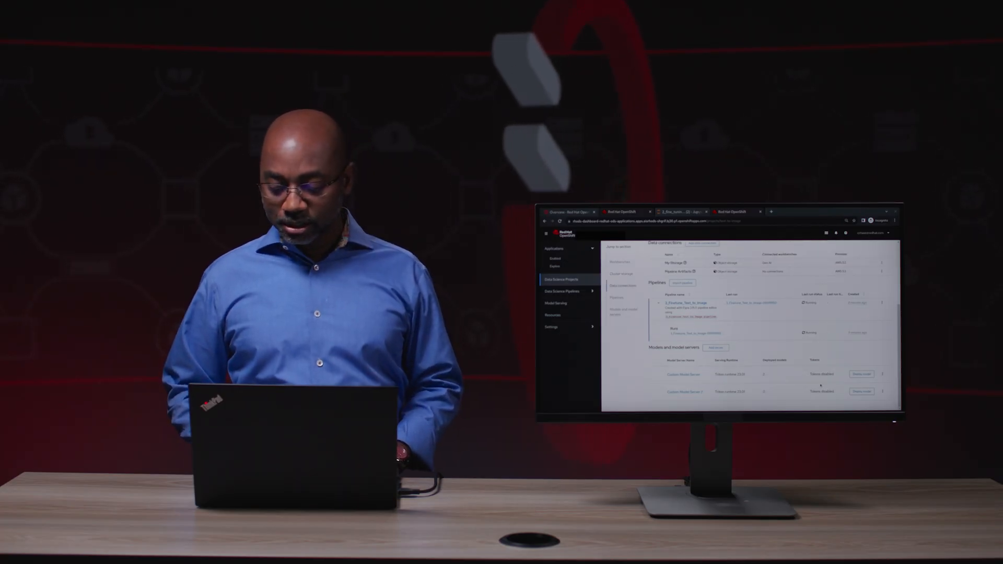
- Begin deploying a model named text_encoder on Custom Model Server 2
click(862, 386)
text(text_encoder)
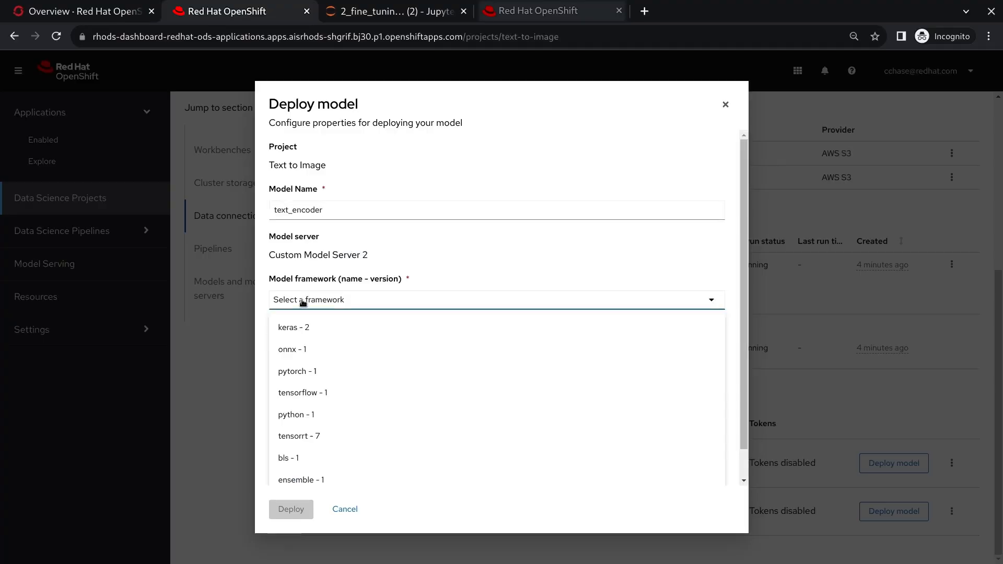
- Set the framework to onnx - 1 and list the existing data connections
click(293, 349)
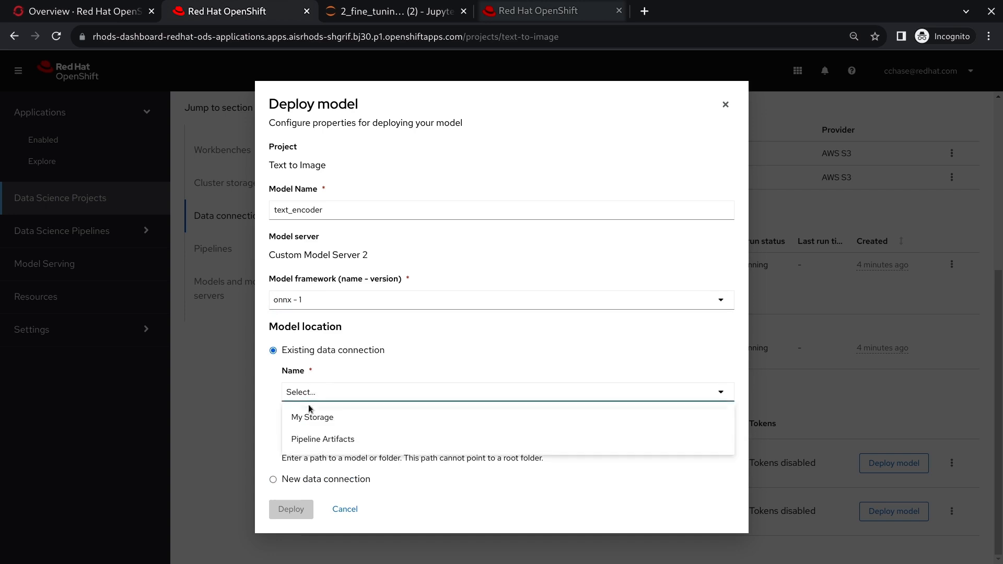
click(313, 417)
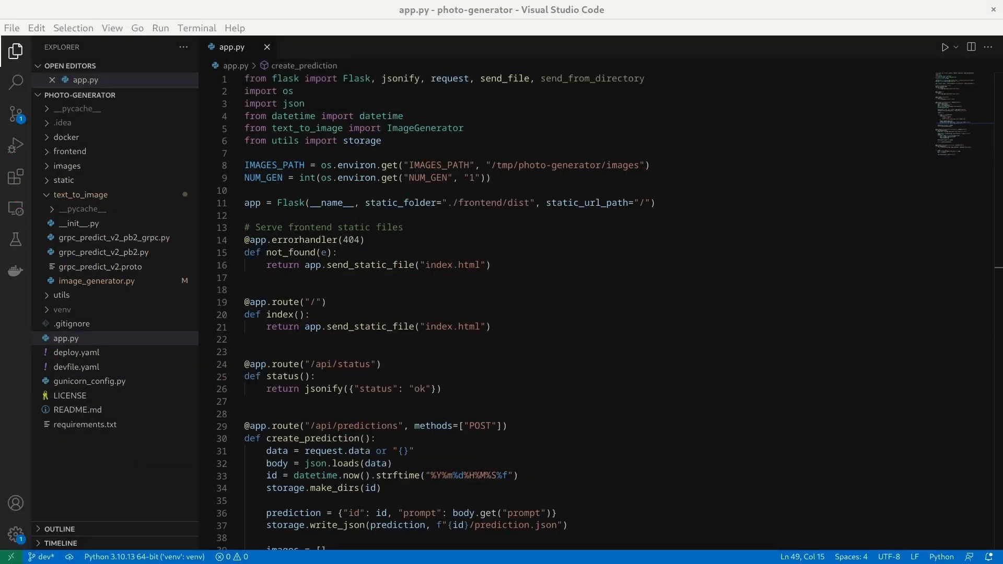
mouse_move(424, 225)
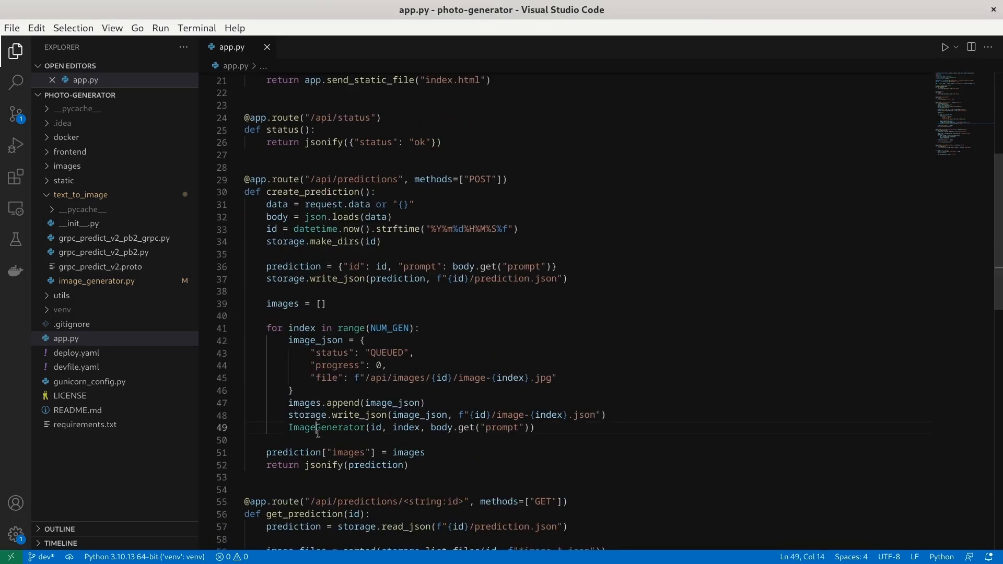
mouse_move(329, 427)
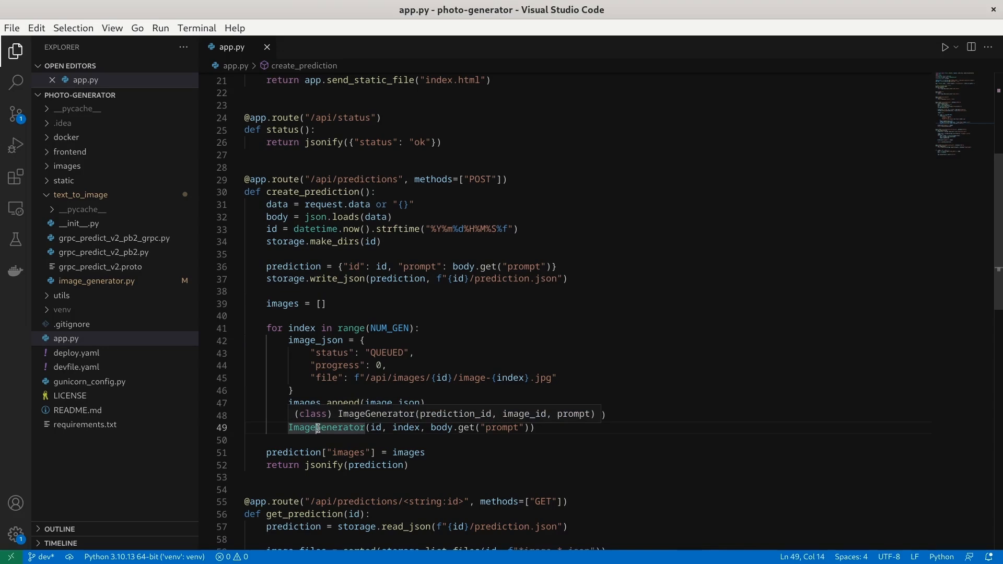
- Jump from app.py's ImageGenerator call to its class definition in image_generator.py
click(96, 294)
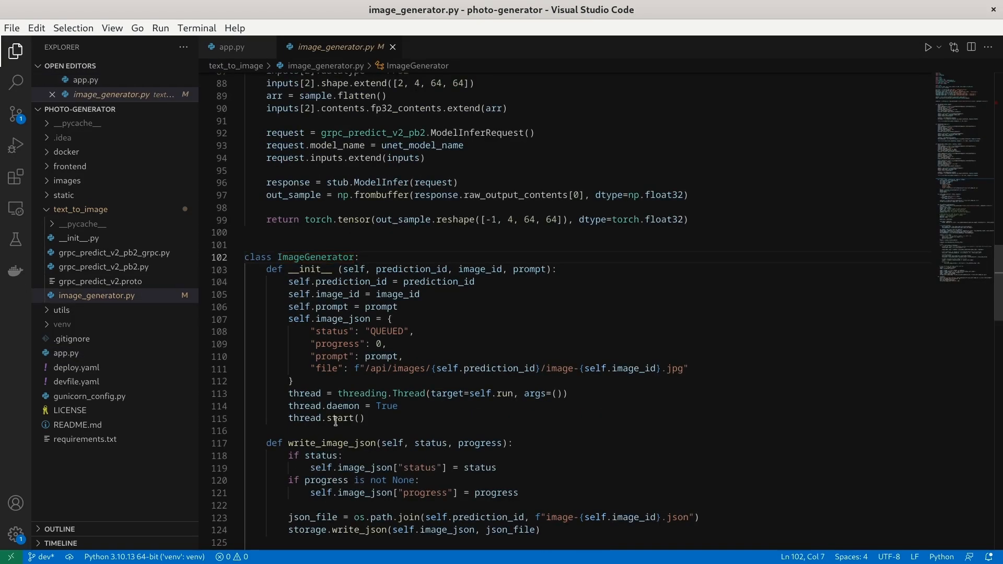
scroll(up, 3)
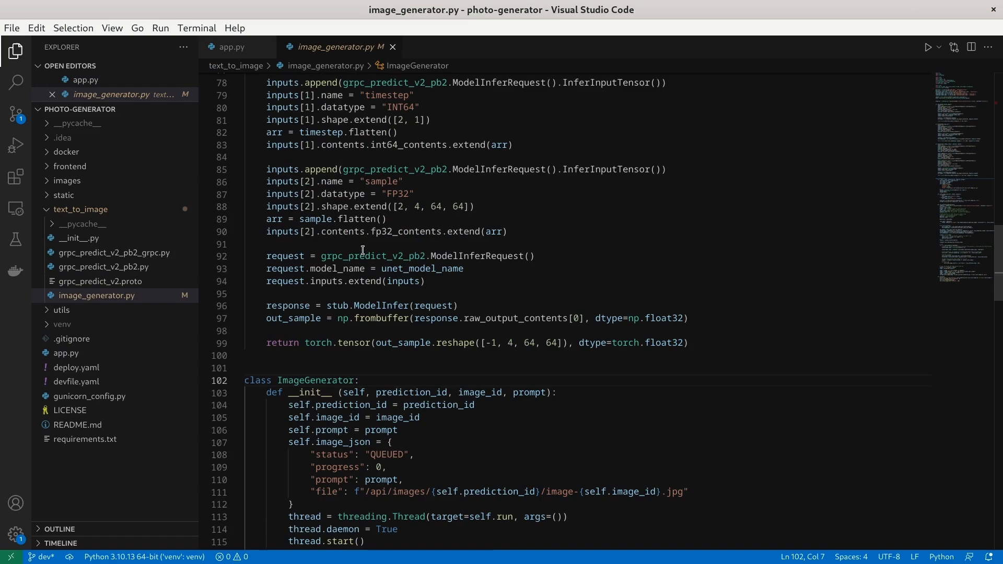